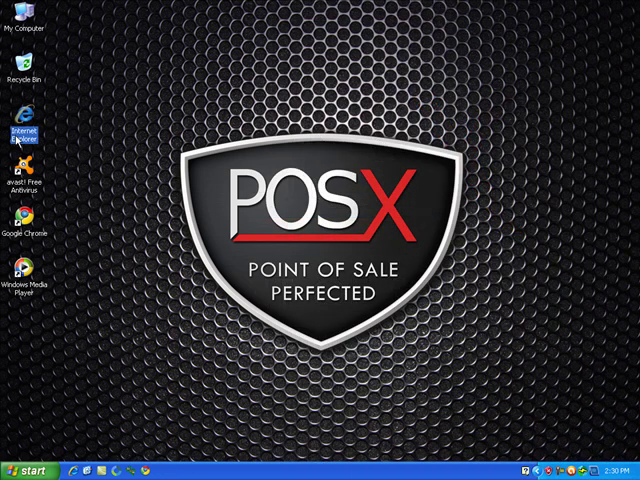
double_click(22, 113)
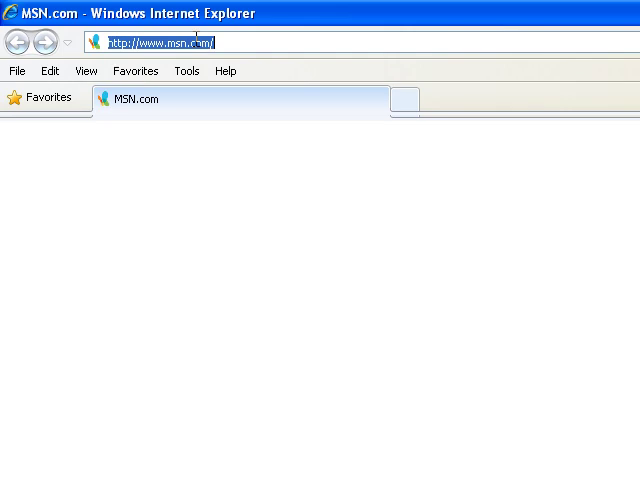
type("www.pos-x.com")
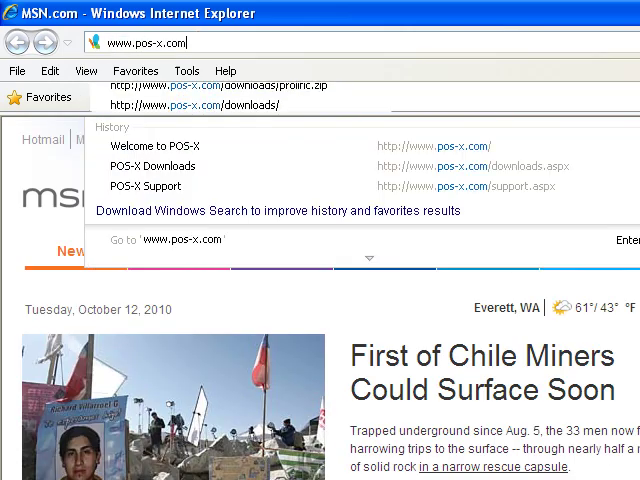
left_click(155, 145)
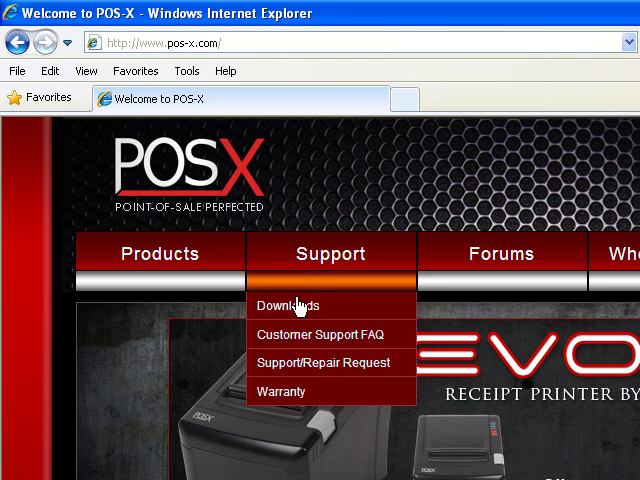
Show EVO Touch Monitor downloads under the TouchScreen Monitors category on the Downloads page.
left_click(287, 305)
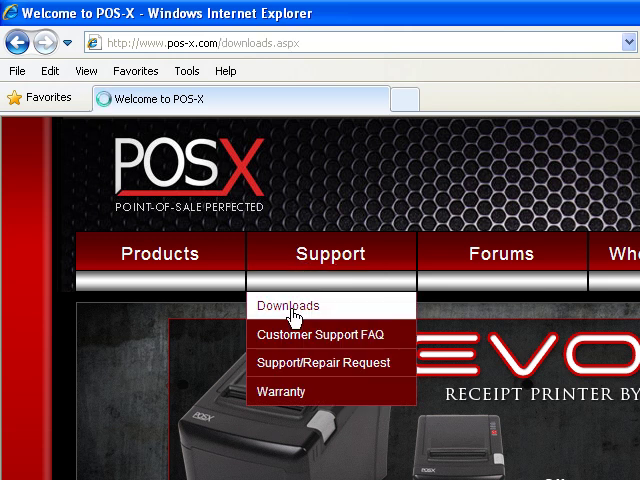
left_click(288, 306)
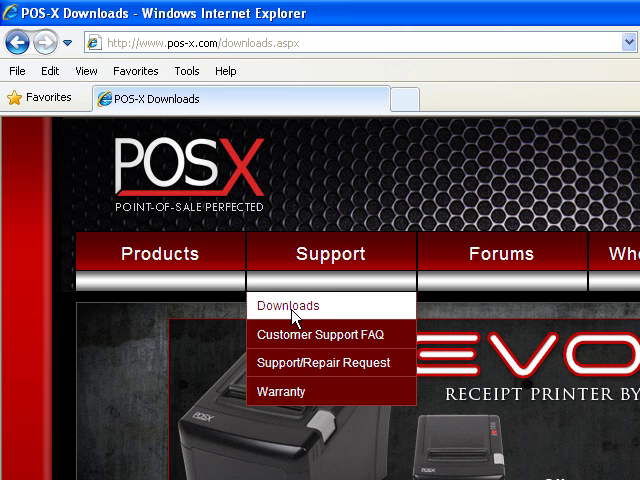
left_click(290, 306)
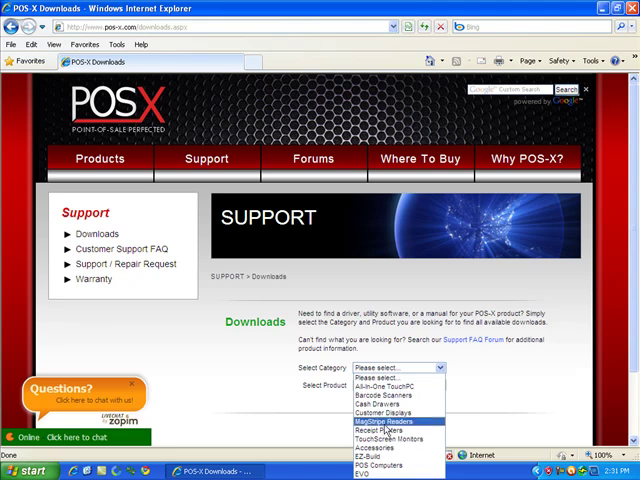
left_click(388, 439)
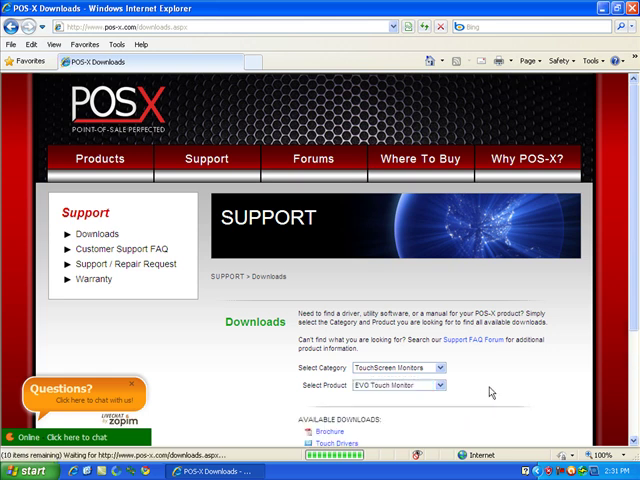
scroll("down", 3)
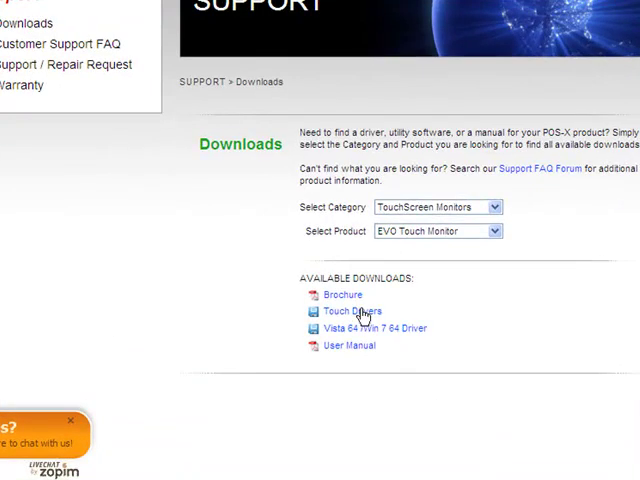
Download and run the EVO-Touch.exe Touch Drivers installer, allowing the unverified publisher.
left_click(350, 311)
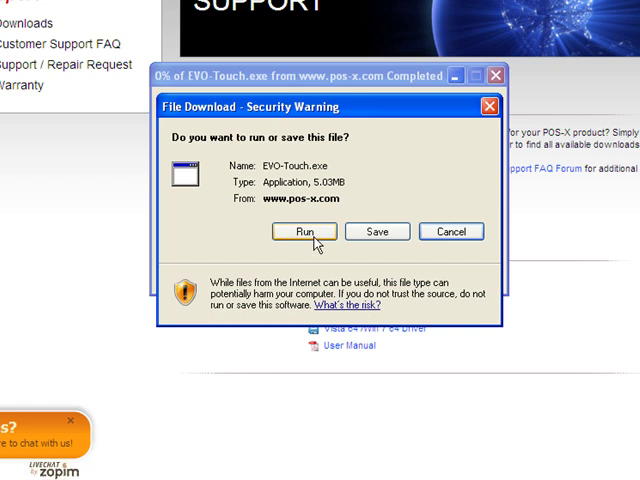
left_click(318, 231)
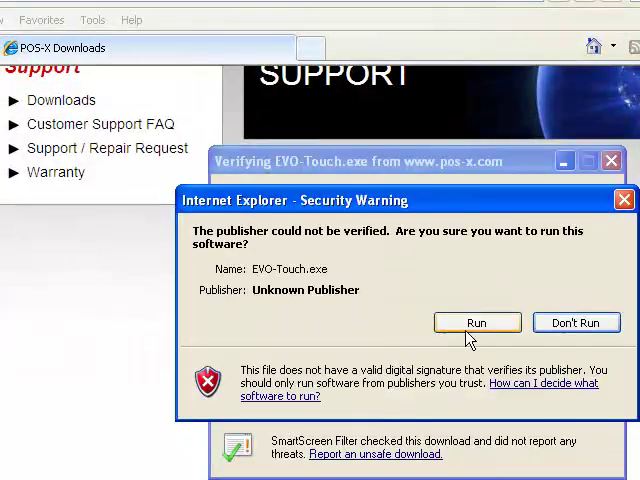
left_click(477, 322)
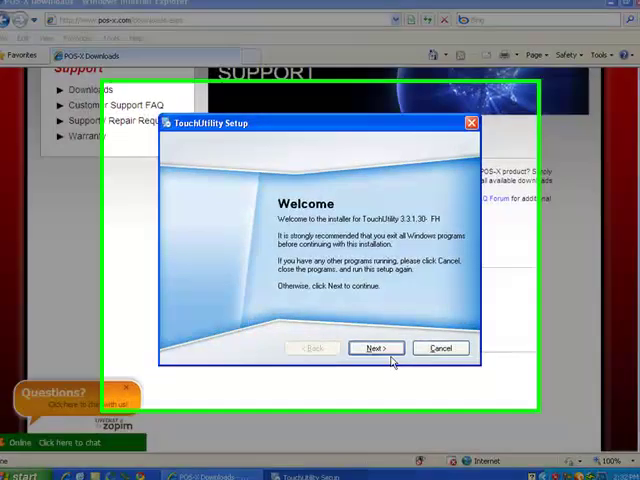
Accept the license and install to default folders with RS232 and USB options.
left_click(375, 348)
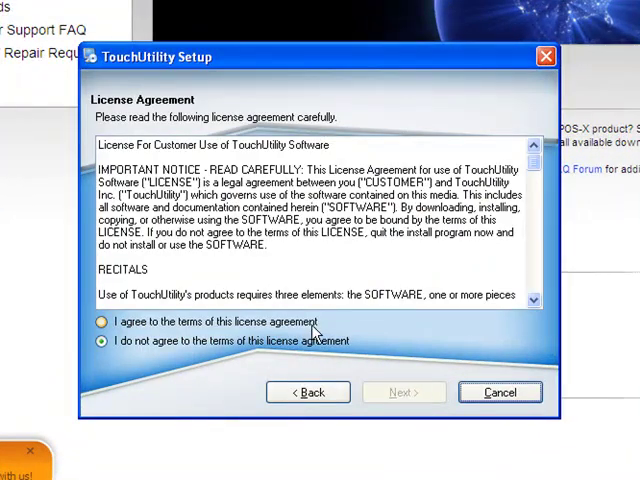
left_click(403, 392)
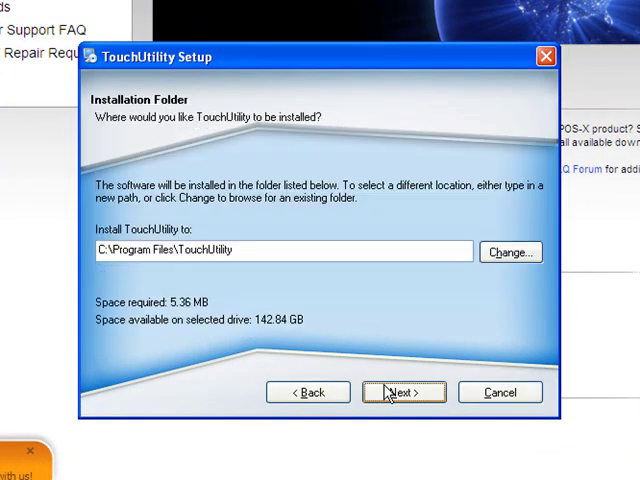
left_click(402, 391)
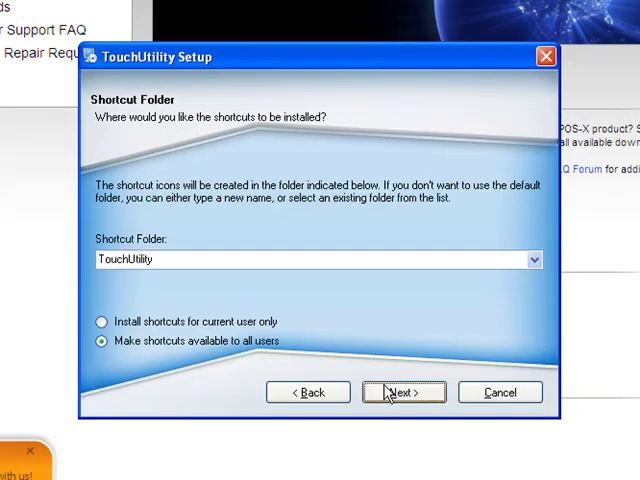
left_click(401, 392)
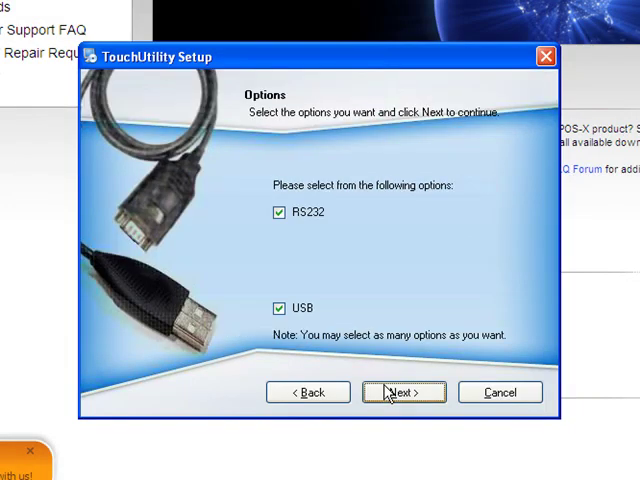
left_click(402, 392)
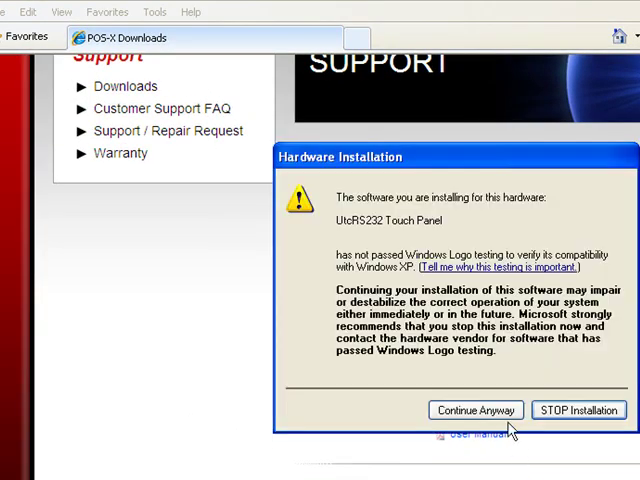
Allow the untested touch panel driver, finish setup and reboot the computer.
left_click(475, 410)
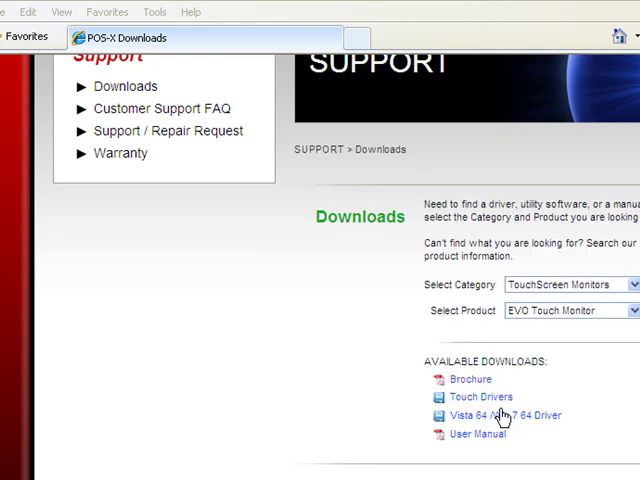
right_click(505, 413)
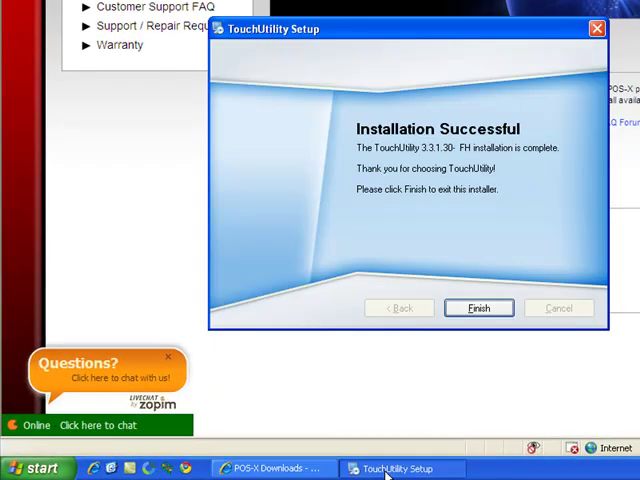
left_click(478, 308)
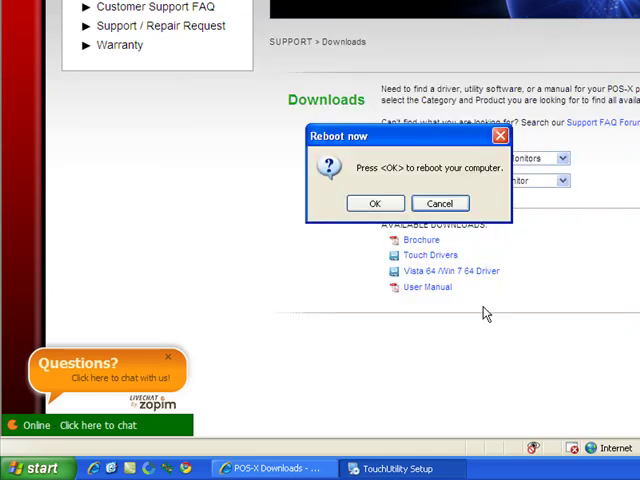
left_click(375, 203)
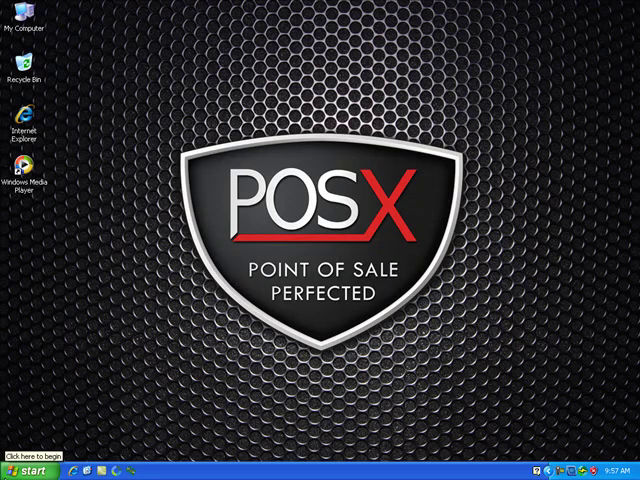
Launch iTouch from the Start menu's TouchUtility program group.
left_click(25, 471)
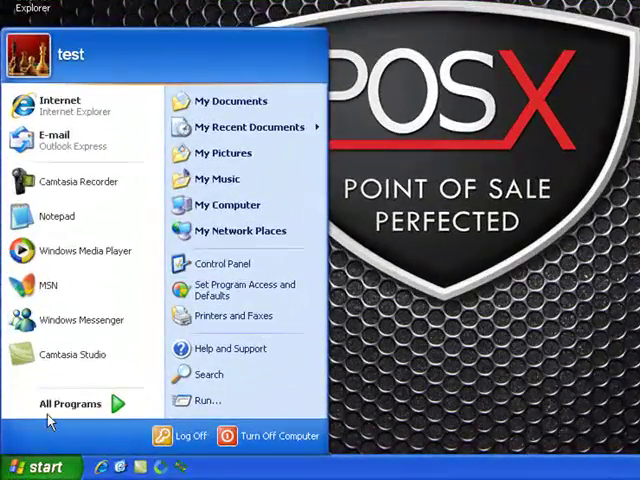
left_click(70, 403)
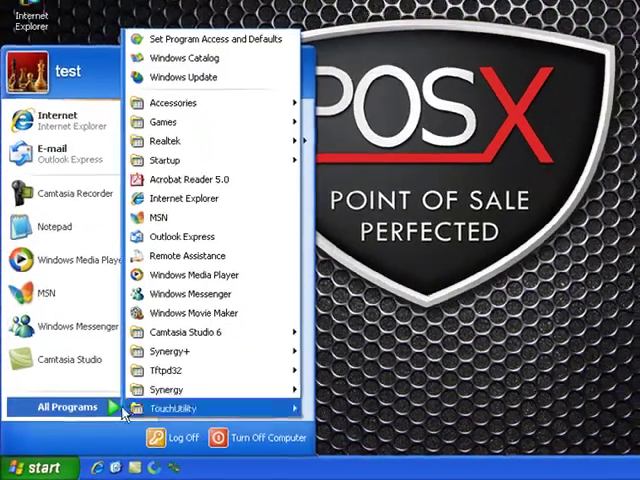
left_click(173, 407)
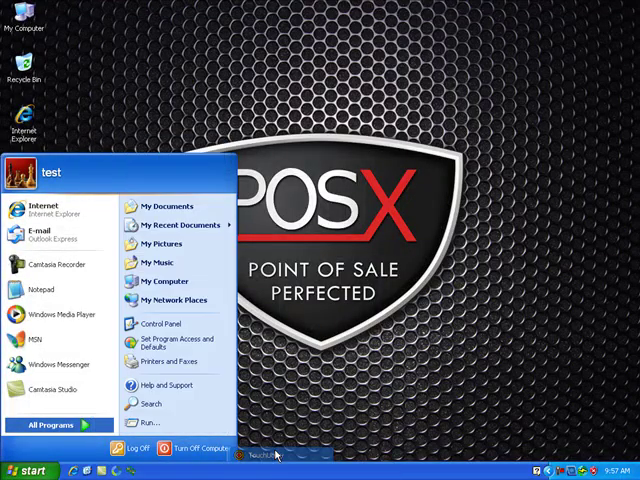
left_click(25, 471)
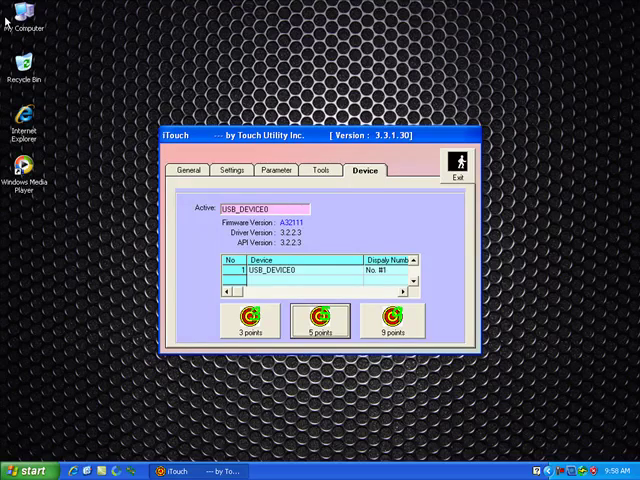
mouse_move(622, 325)
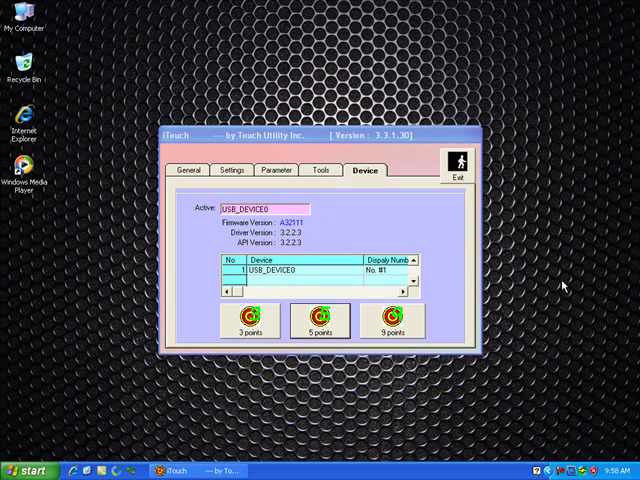
Exit the iTouch utility after calibration.
left_click(461, 164)
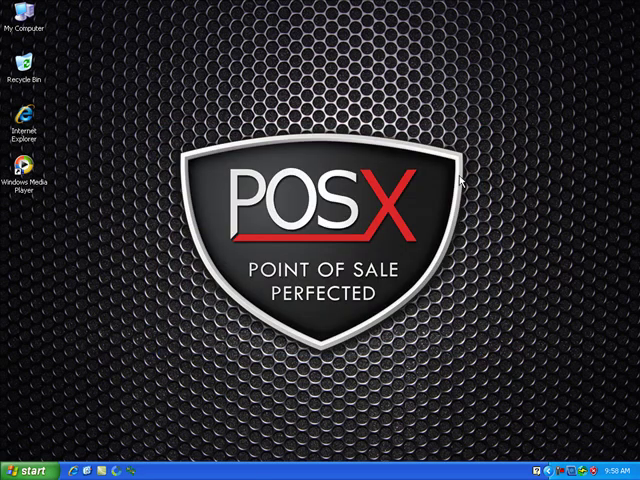